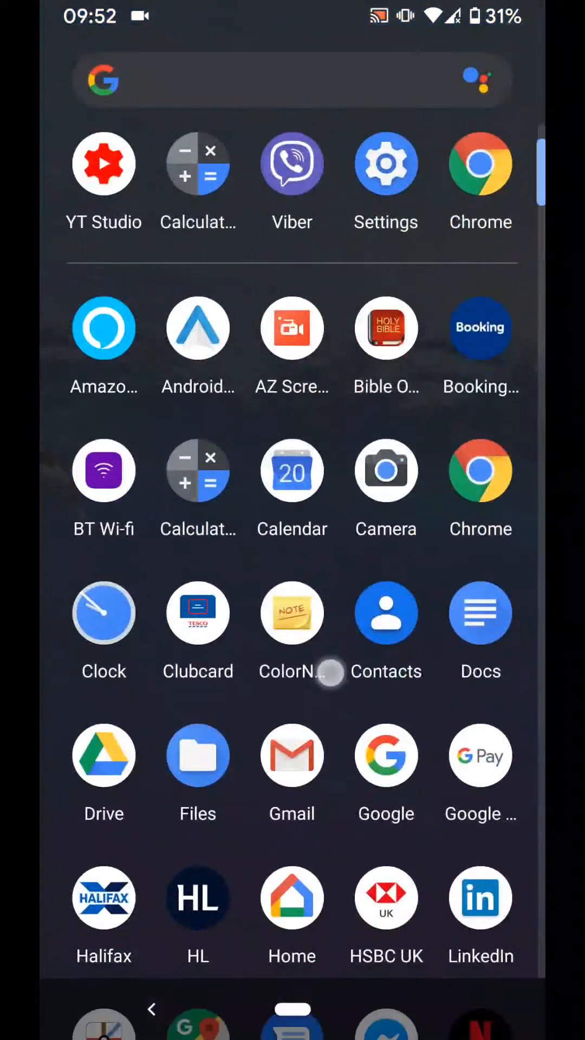
Go to the Network & Internet page from the first phone's Settings app
{"action": "left_click", "coordinate": [386, 163]}
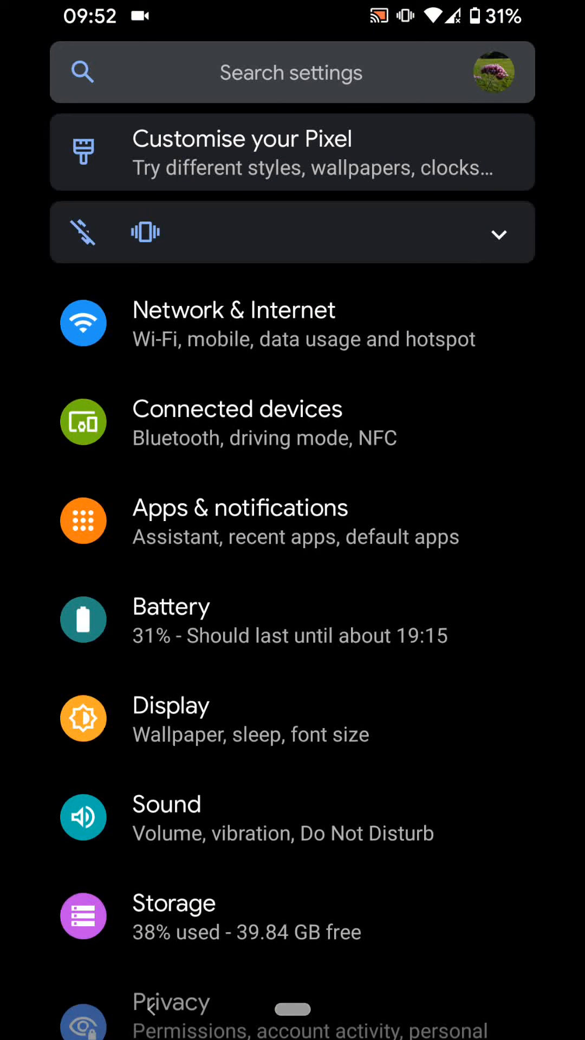
{"action": "left_click", "coordinate": [421, 339]}
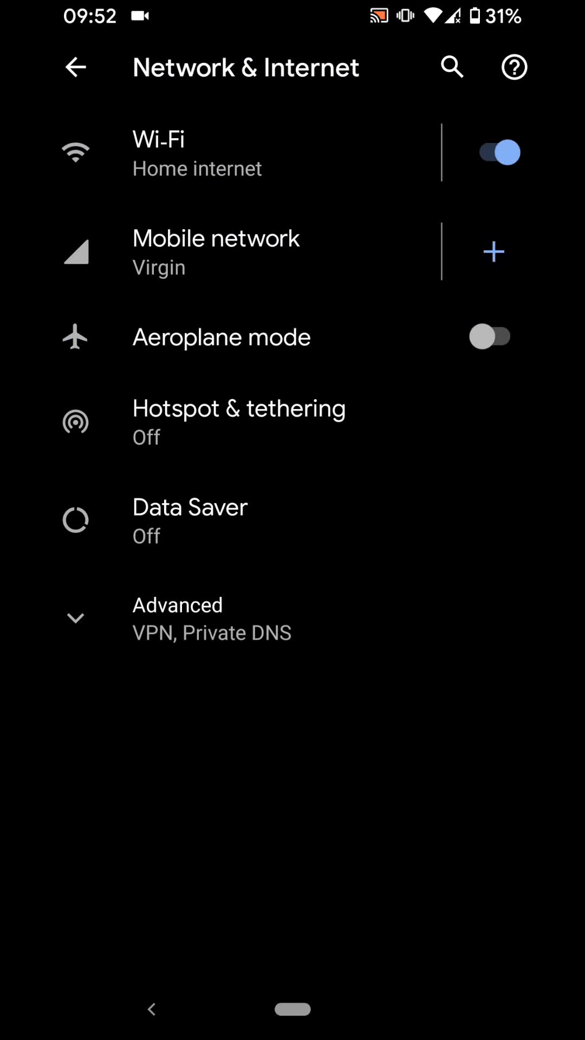
Show the connected Home internet network's details from the Wi-Fi list
{"action": "left_click", "coordinate": [238, 153]}
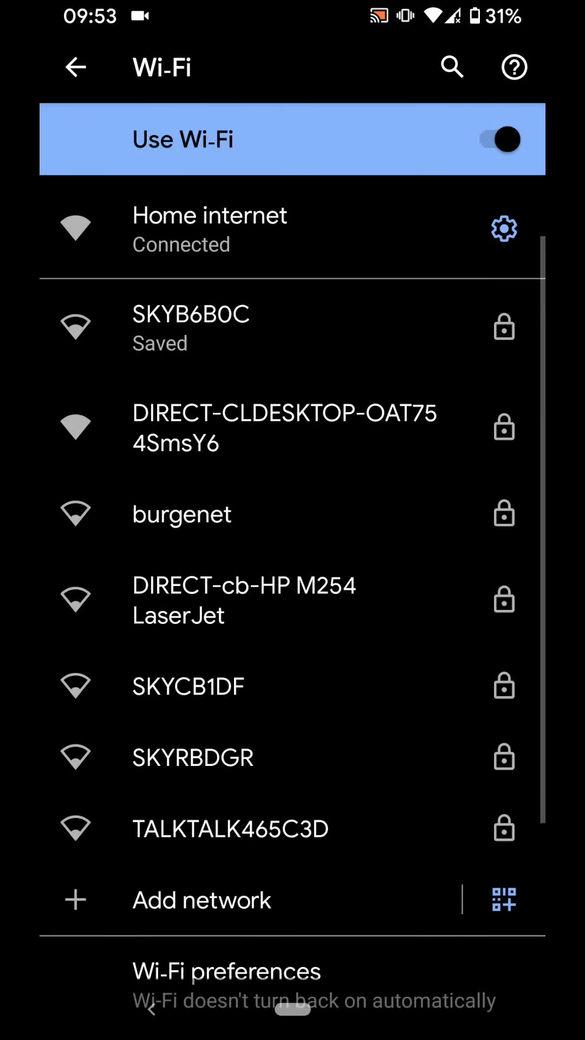
{"action": "scroll", "scroll_direction": "down", "scroll_amount": 3}
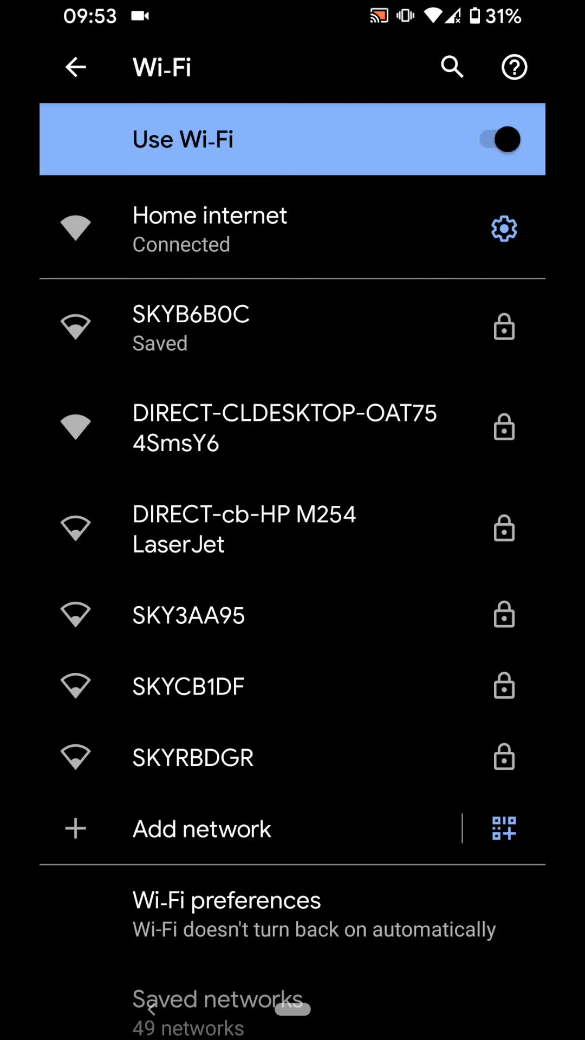
{"action": "left_click", "coordinate": [503, 228]}
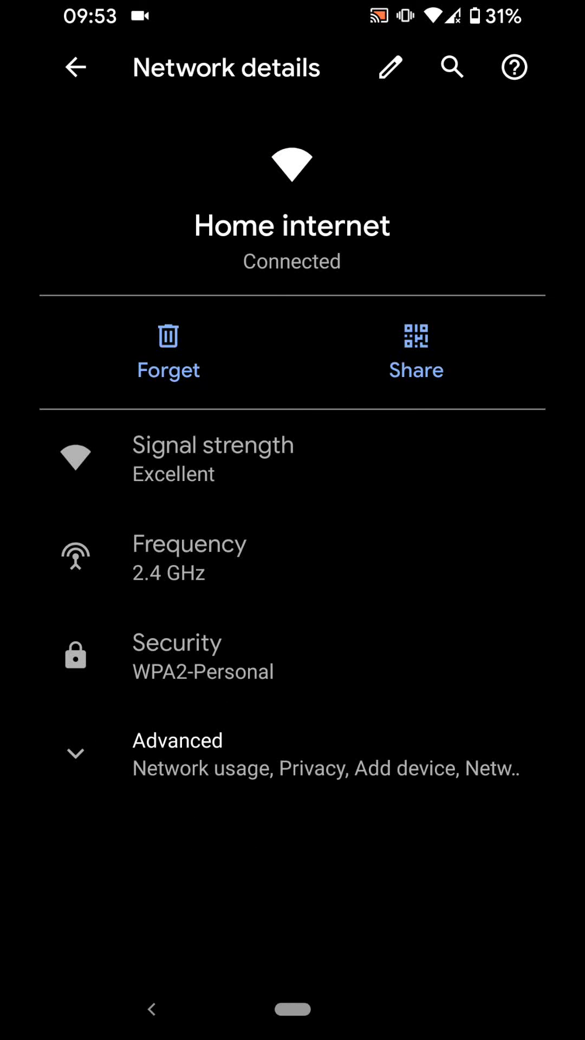
Share the Home internet network so its Wi-Fi QR code is displayed
{"action": "left_click", "coordinate": [416, 351]}
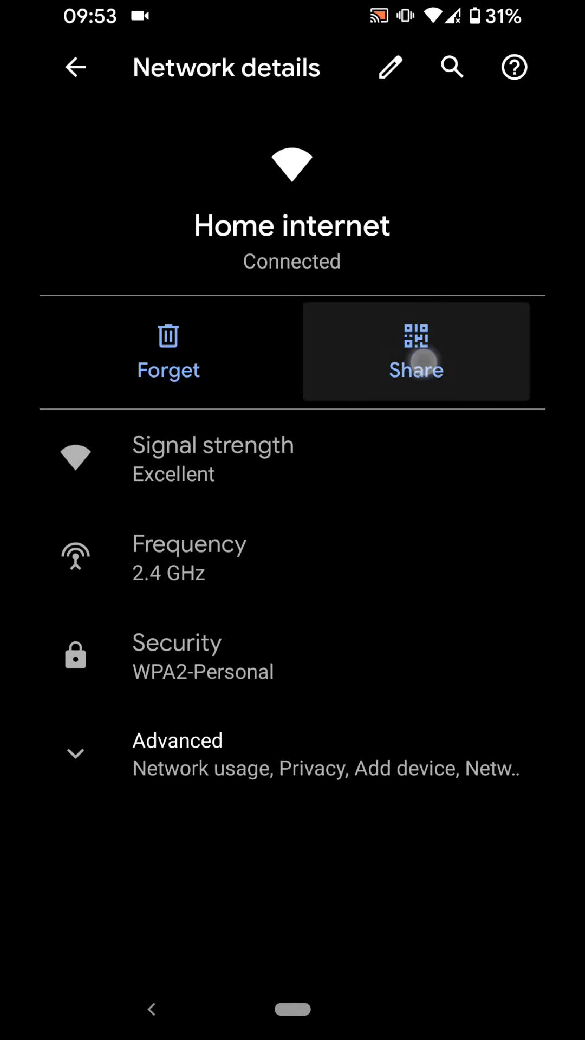
{"action": "left_click", "coordinate": [415, 350]}
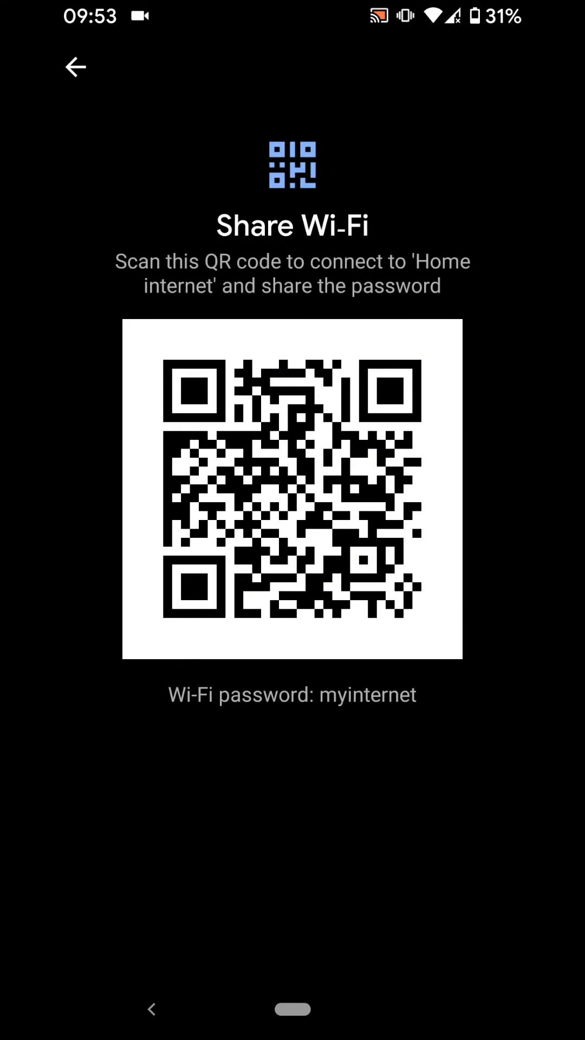
{"action": "left_click", "coordinate": [74, 67]}
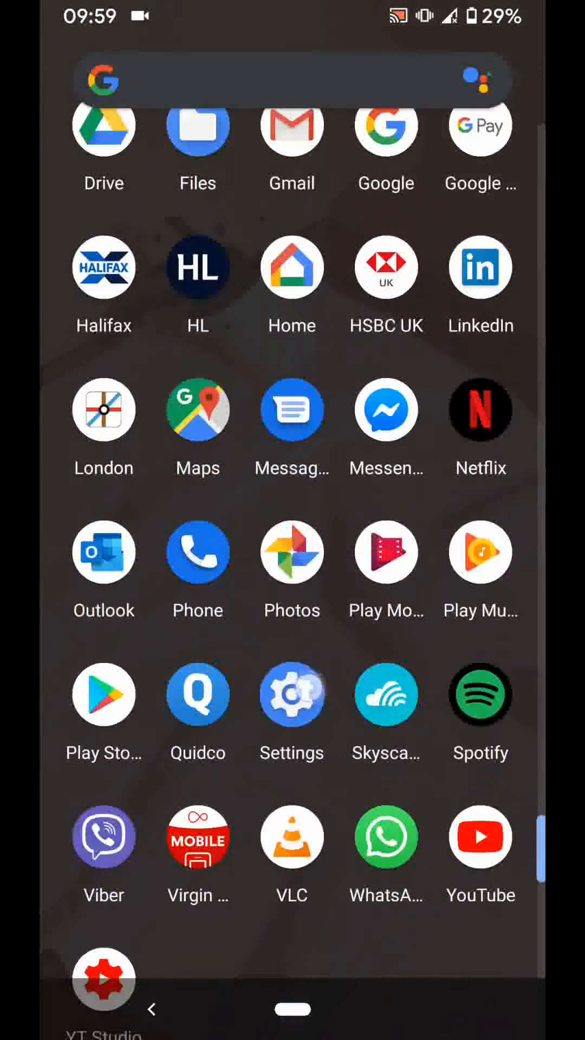
Reach the second phone's Wi-Fi list via Settings and Network & Internet
{"action": "left_click", "coordinate": [291, 696]}
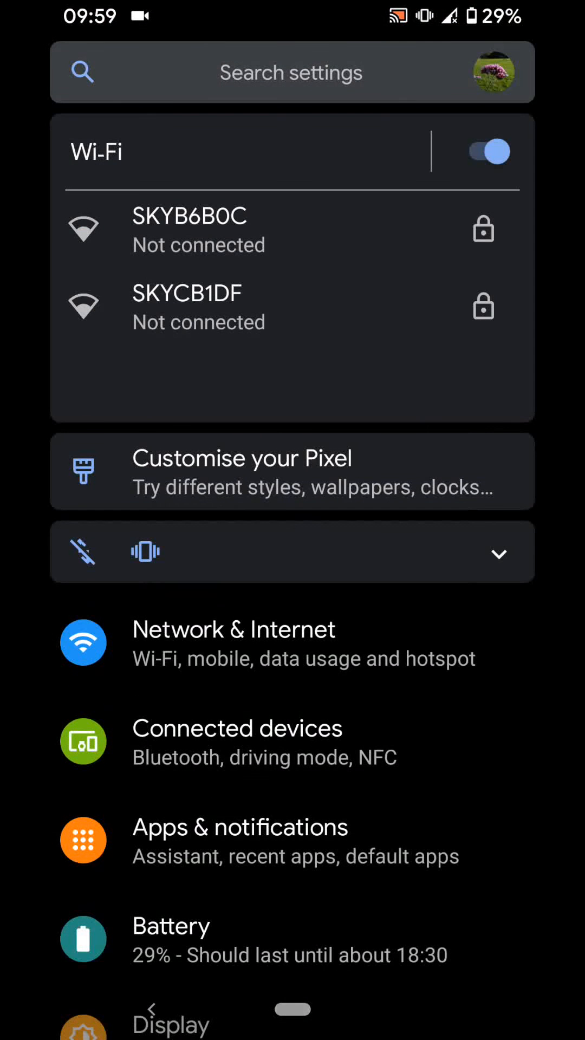
{"action": "left_click", "coordinate": [291, 644]}
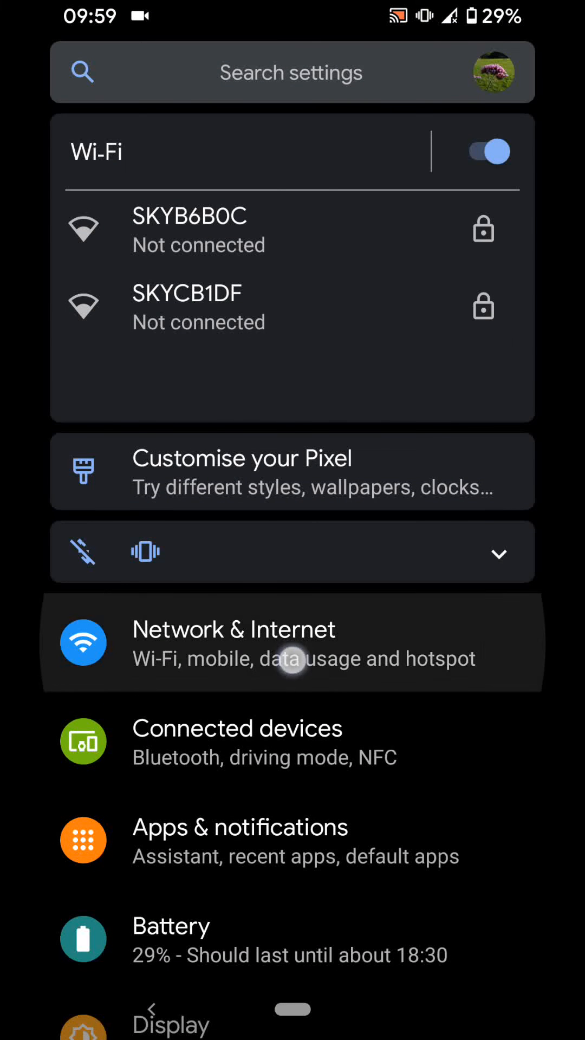
{"action": "left_click", "coordinate": [291, 642]}
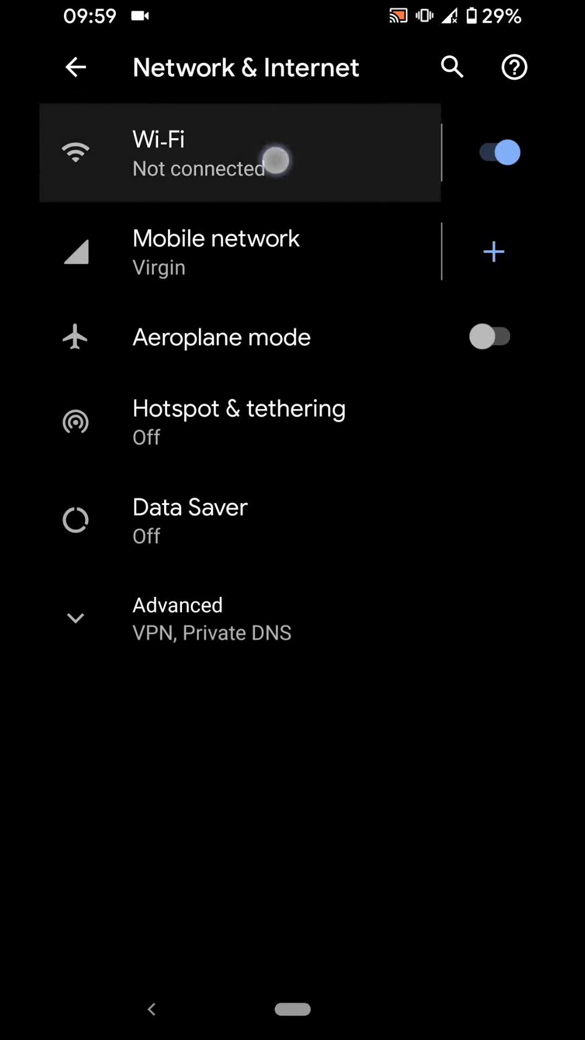
{"action": "left_click", "coordinate": [200, 153]}
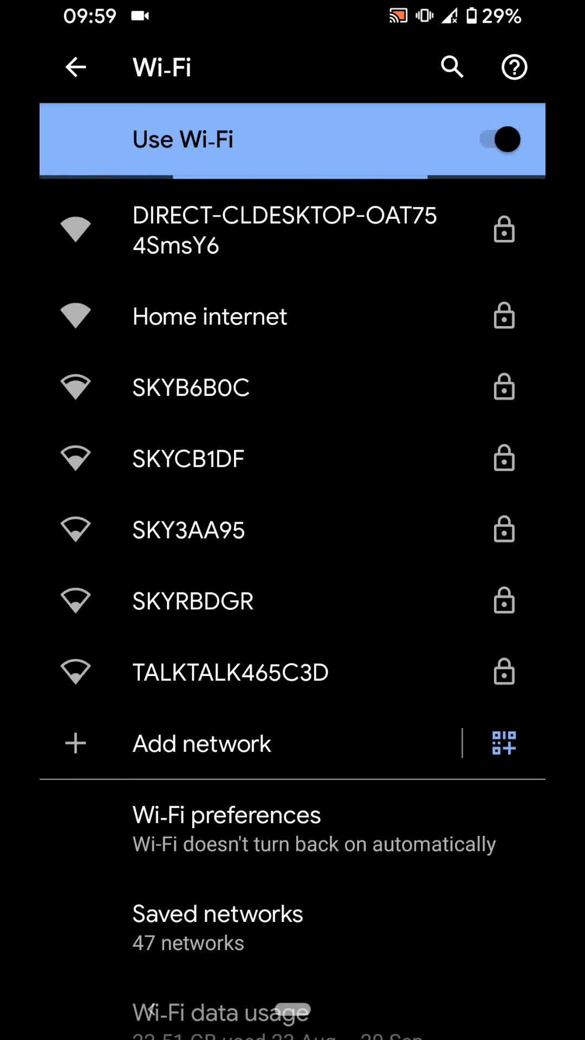
Scan the first phone's QR code so Home internet connects on the second phone
{"action": "left_click", "coordinate": [501, 743]}
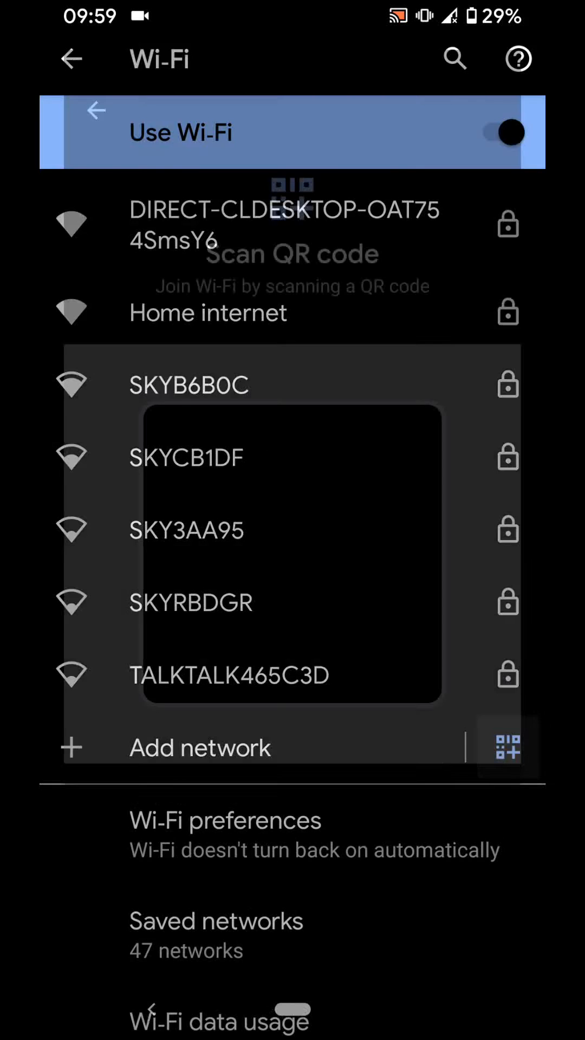
{"action": "left_click", "coordinate": [505, 747]}
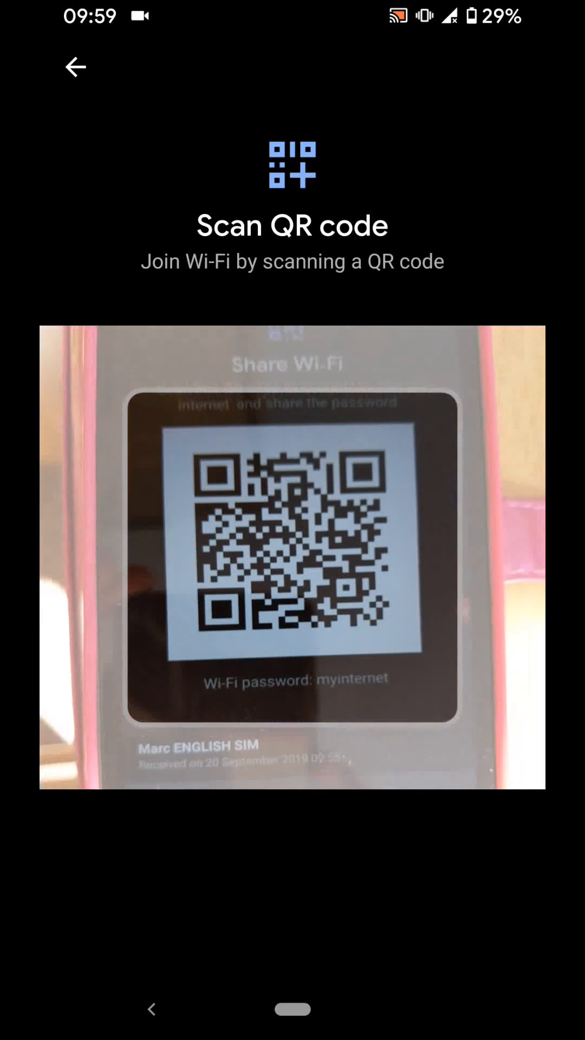
{"action": "left_click", "coordinate": [74, 67]}
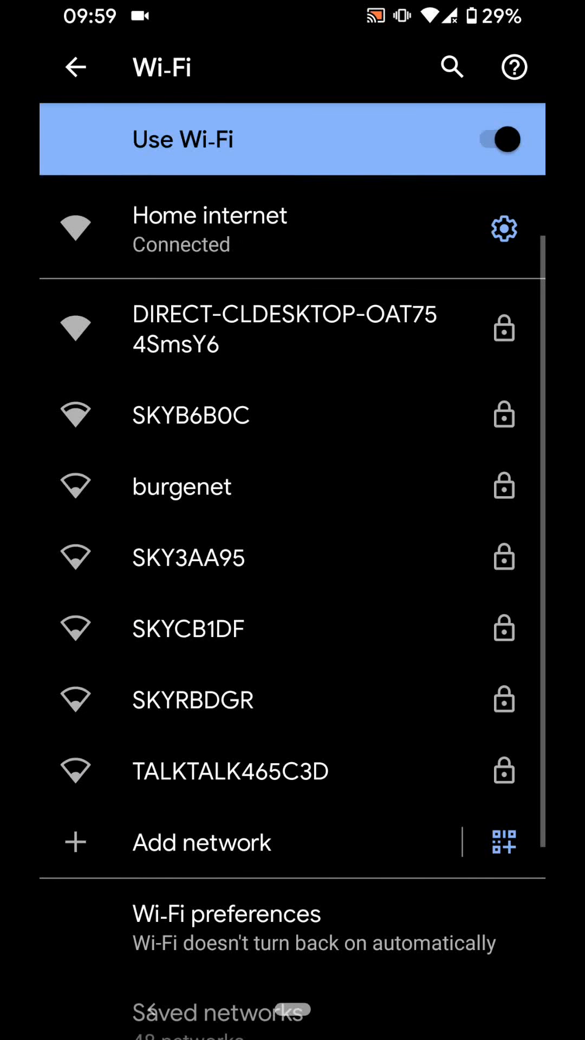